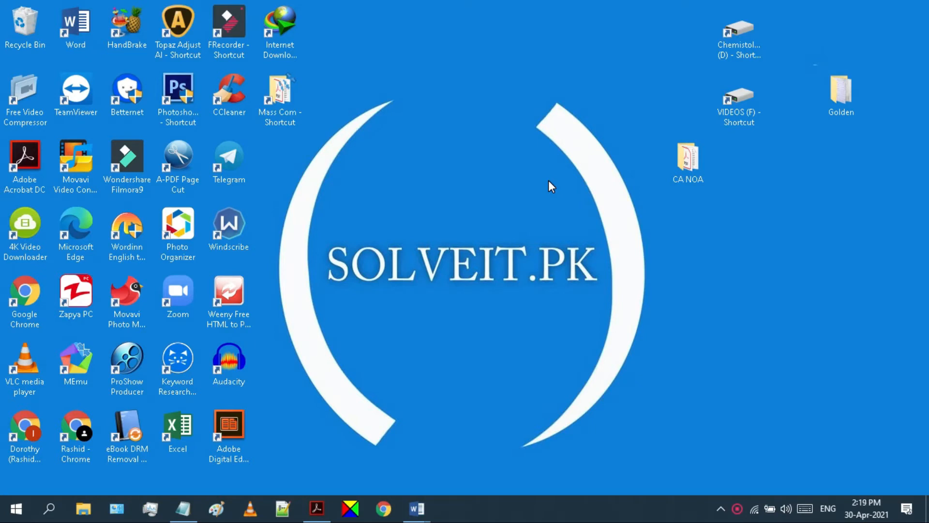
pyautogui.moveTo(16, 509)
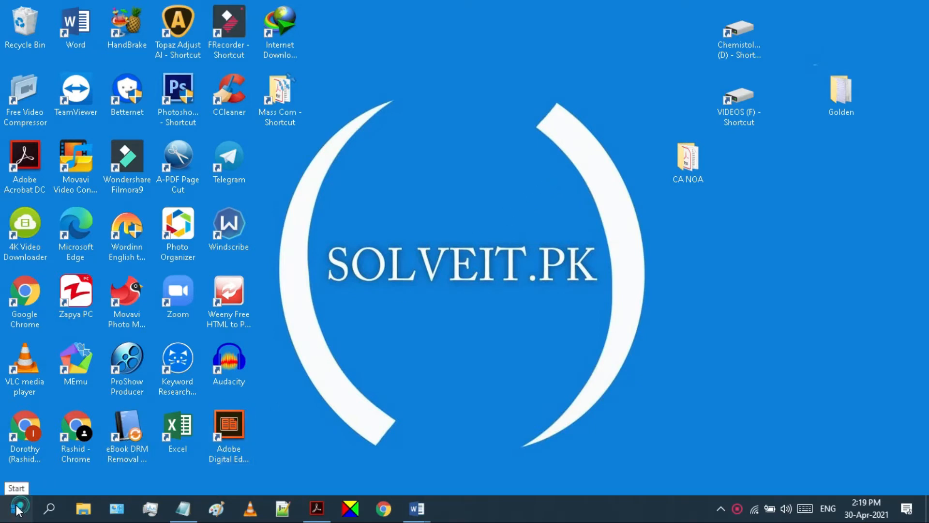
# Step: Check the current Windows activation status under Settings, Update & Security, Activation
pyautogui.click(16, 508)
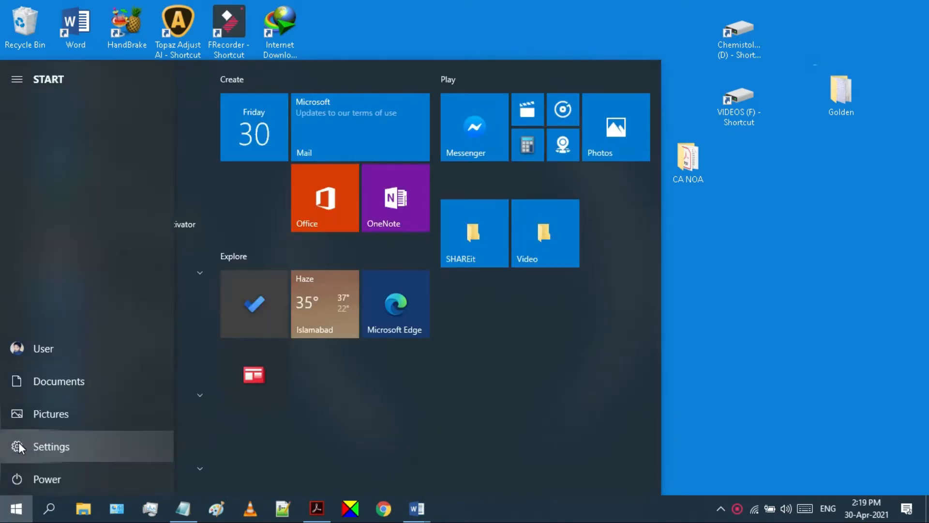
pyautogui.click(51, 446)
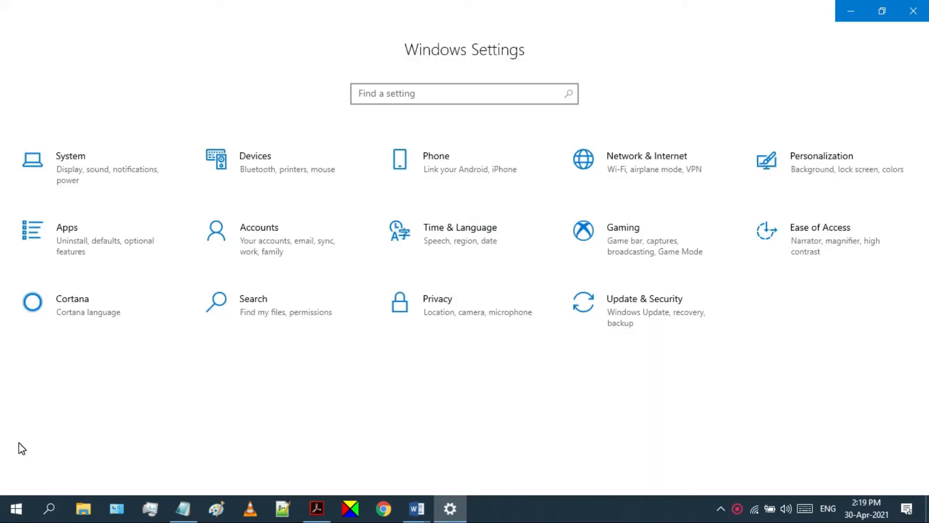
pyautogui.moveTo(558, 315)
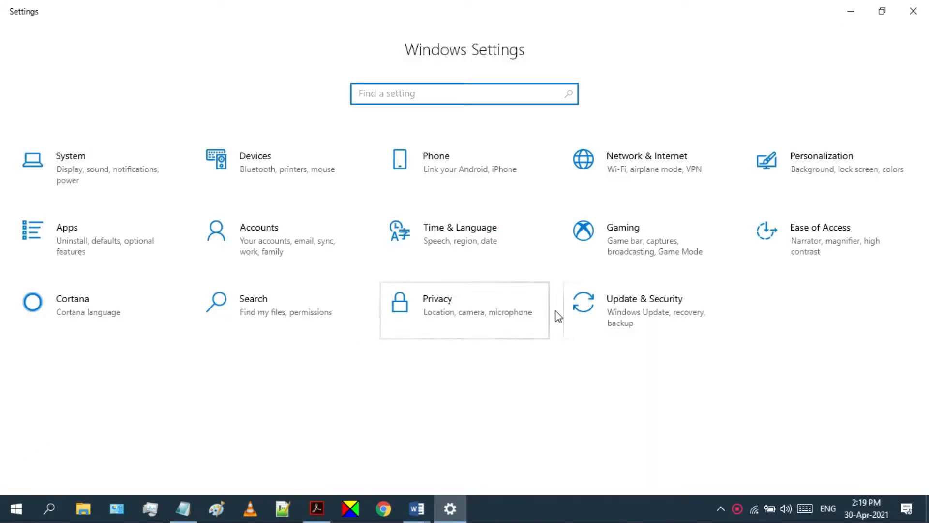
pyautogui.moveTo(649, 311)
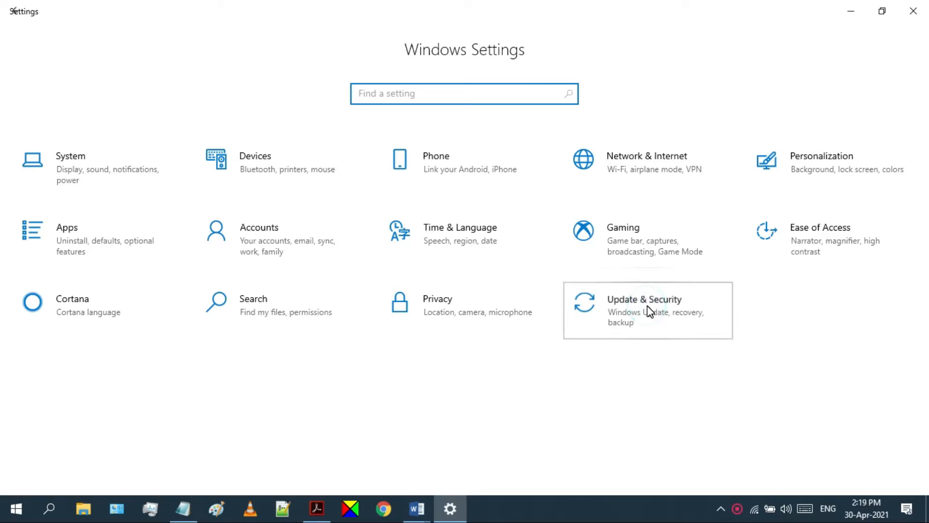
pyautogui.click(644, 299)
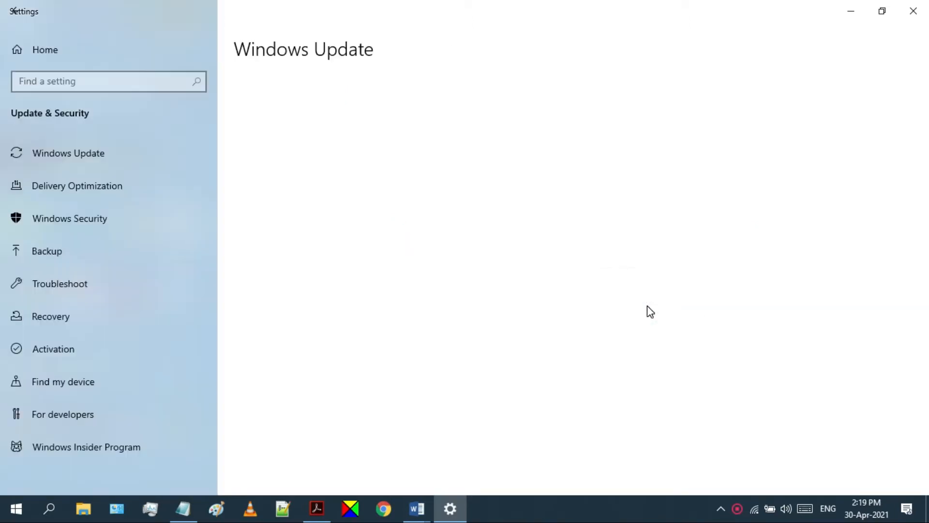
pyautogui.click(68, 153)
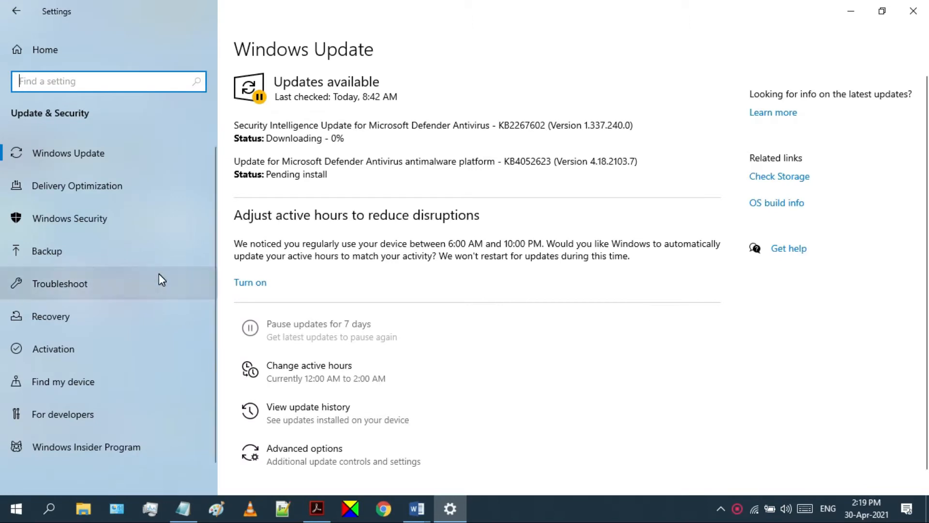
pyautogui.moveTo(55, 348)
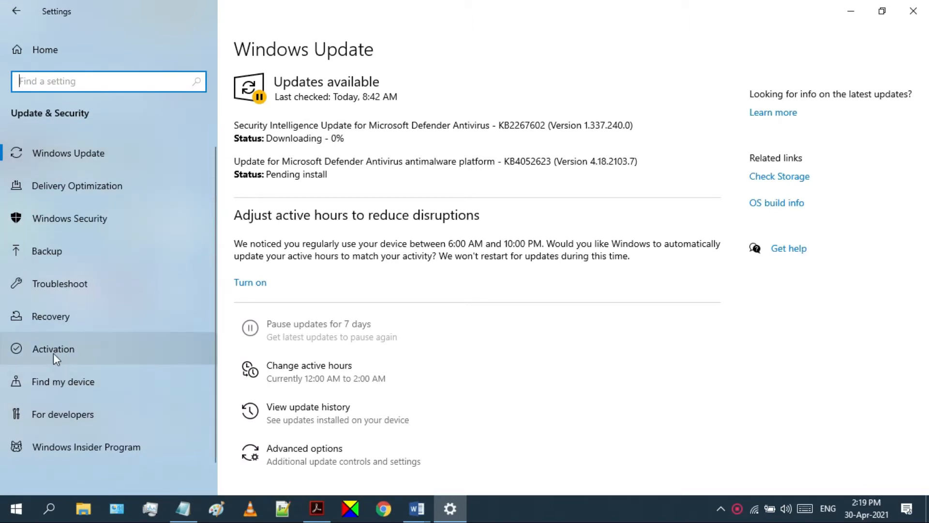
pyautogui.click(53, 349)
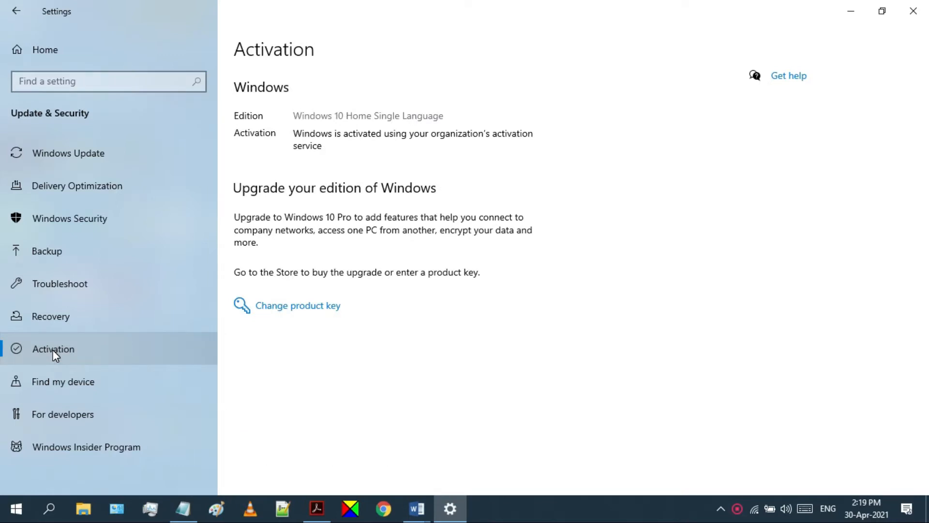
pyautogui.moveTo(398, 171)
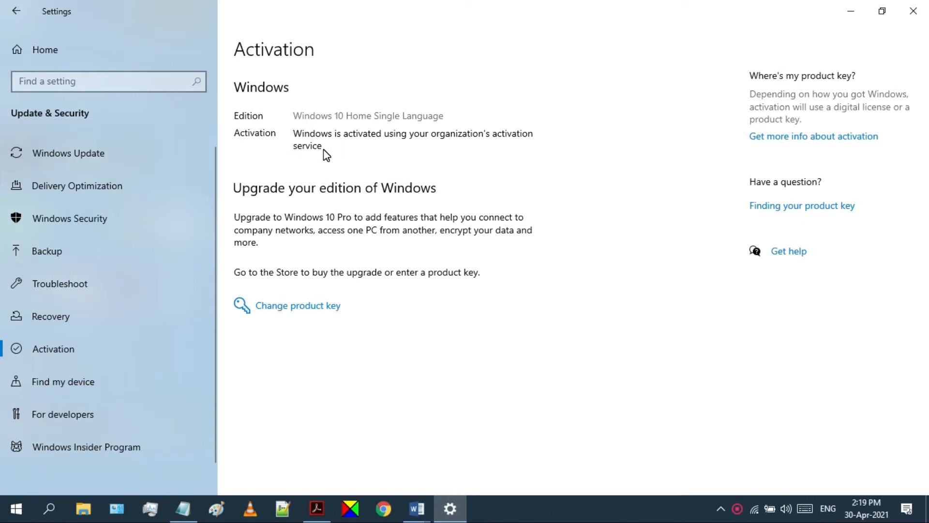
pyautogui.moveTo(468, 147)
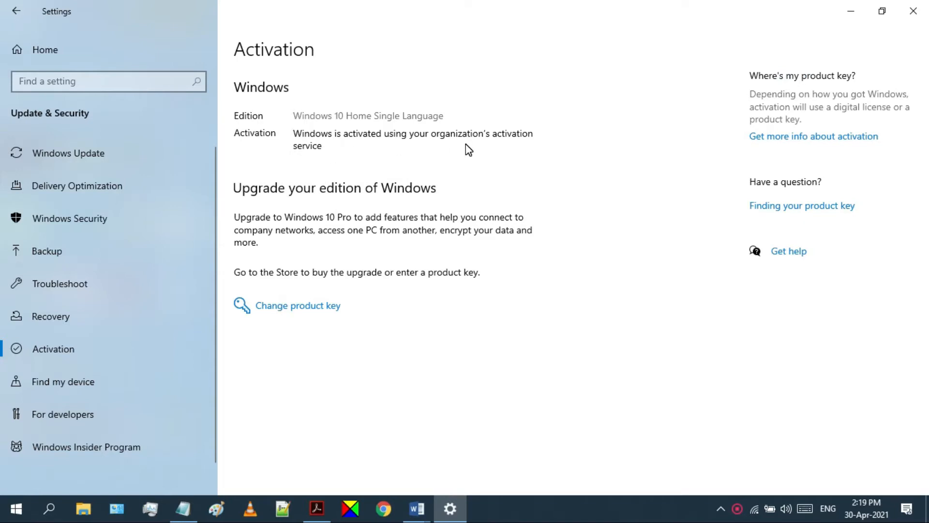
pyautogui.moveTo(353, 255)
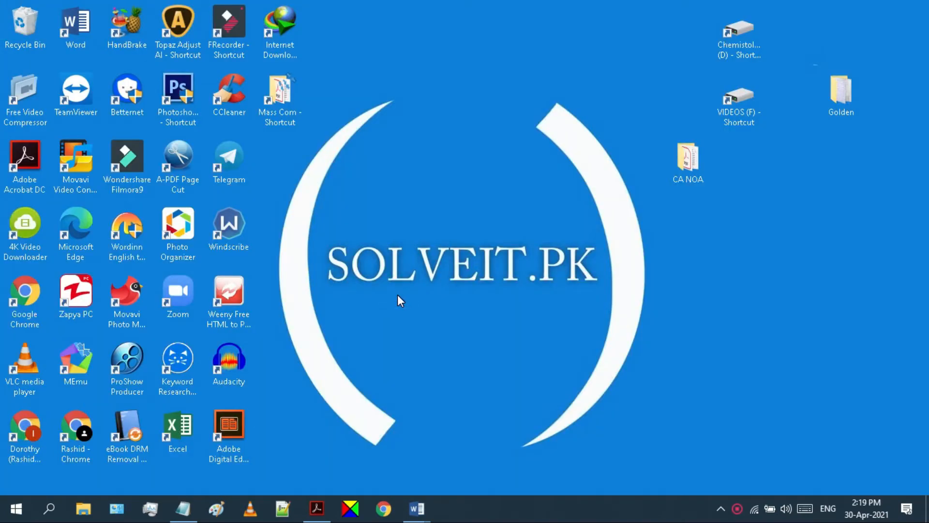
pyautogui.moveTo(13, 509)
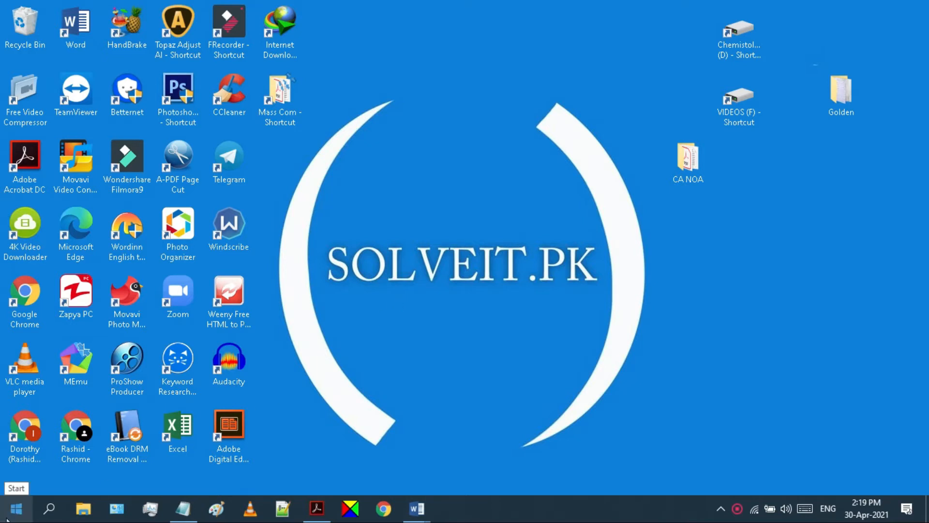
# Step: Search Windows for 'cmd' to find Command Prompt
pyautogui.click(49, 509)
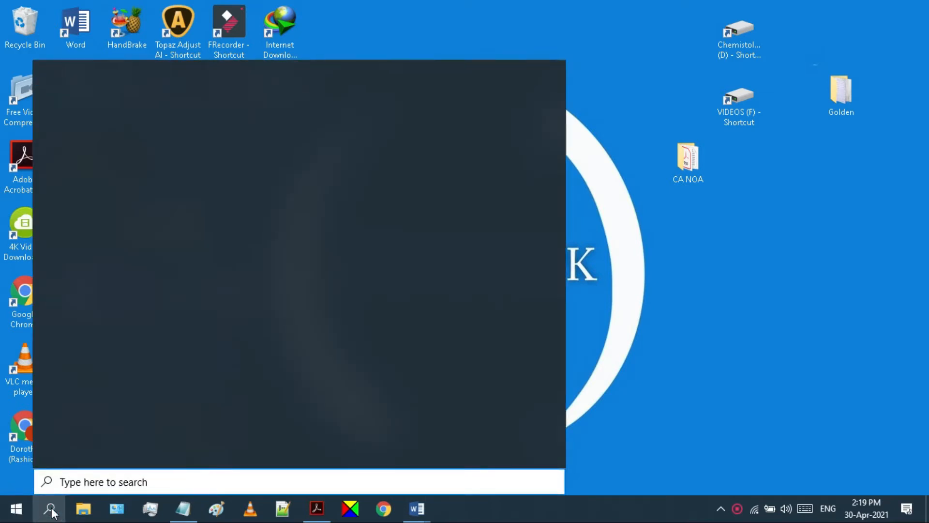
pyautogui.write('cmd')
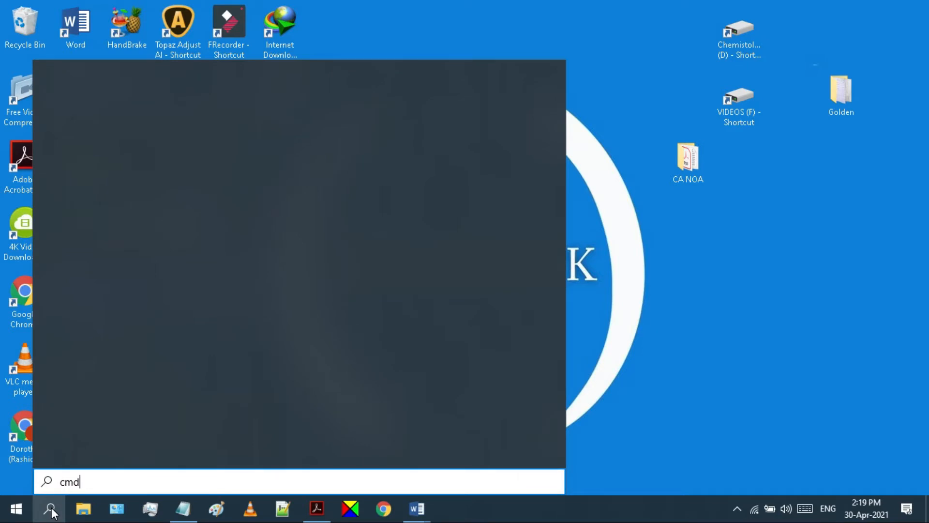
pyautogui.write('cmd')
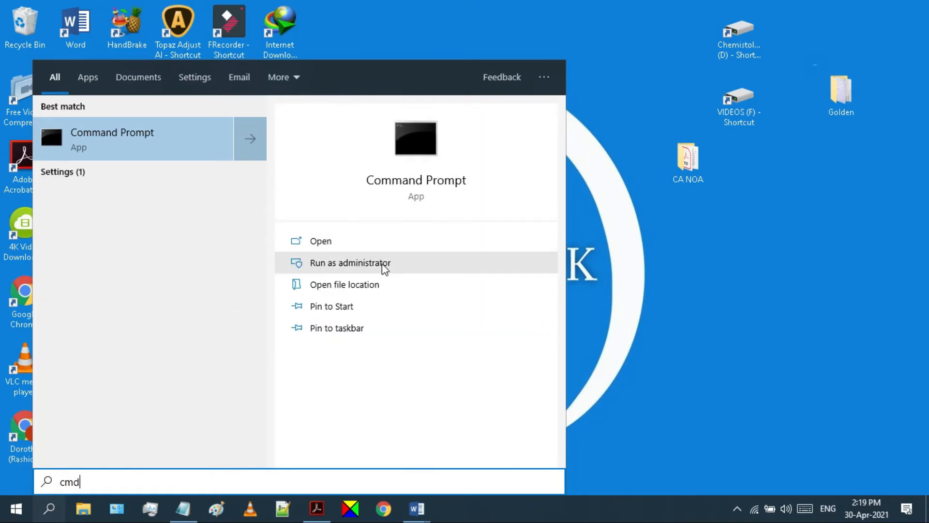
pyautogui.moveTo(377, 263)
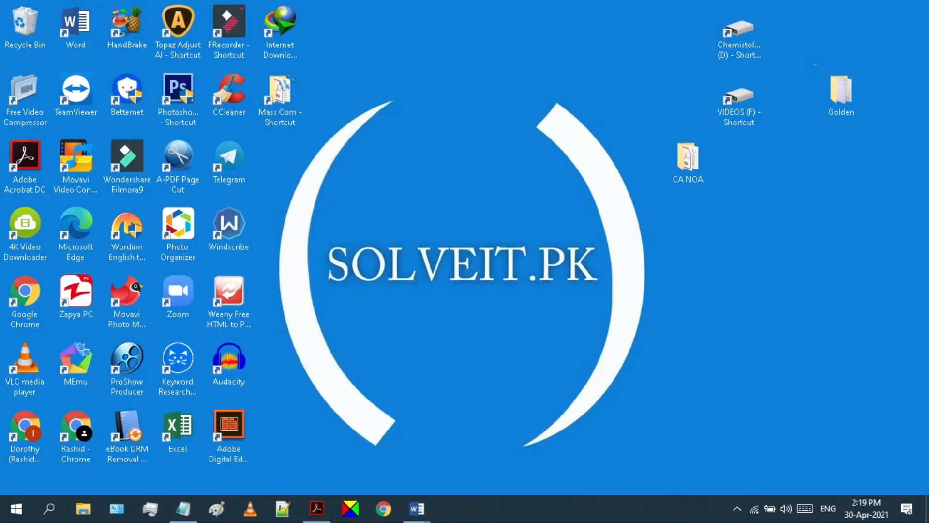
pyautogui.moveTo(408, 342)
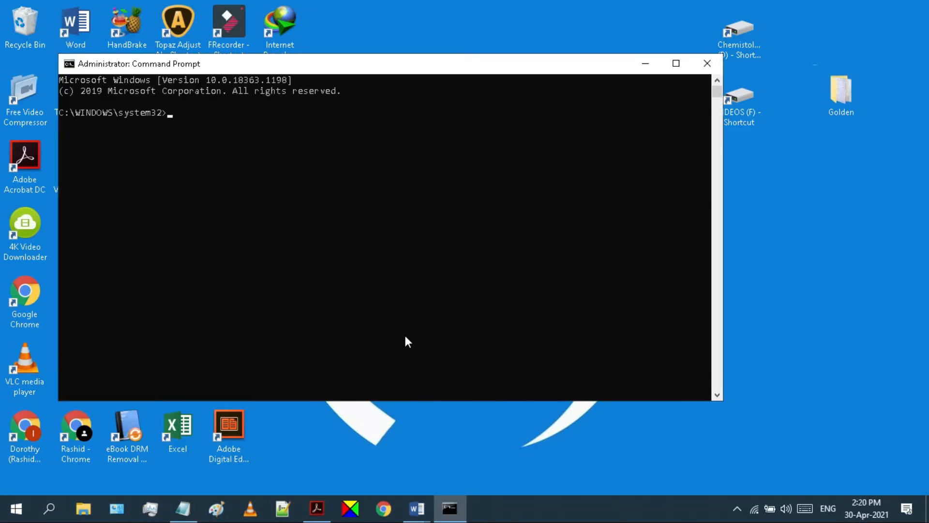
pyautogui.moveTo(356, 388)
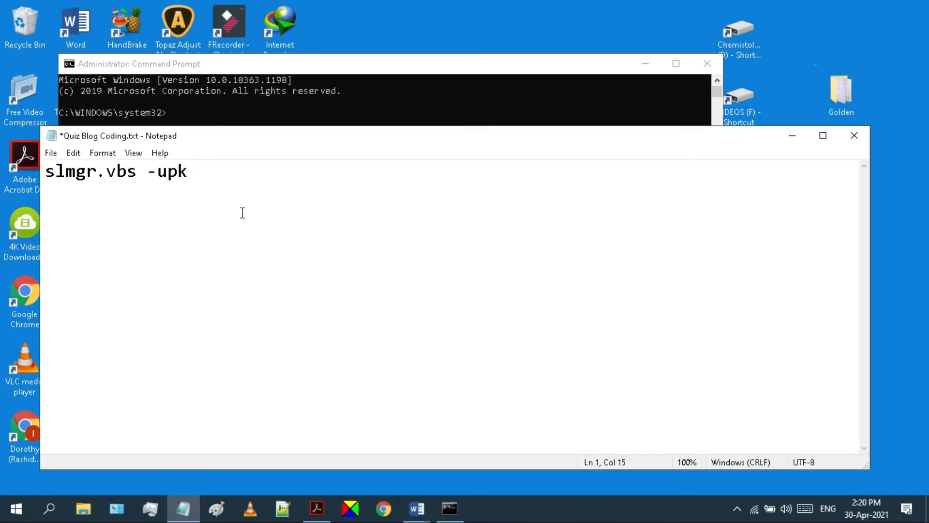
# Step: Copy 'slmgr.vbs -upk' from Notepad and switch to the administrator Command Prompt
pyautogui.press('ctrl+a')
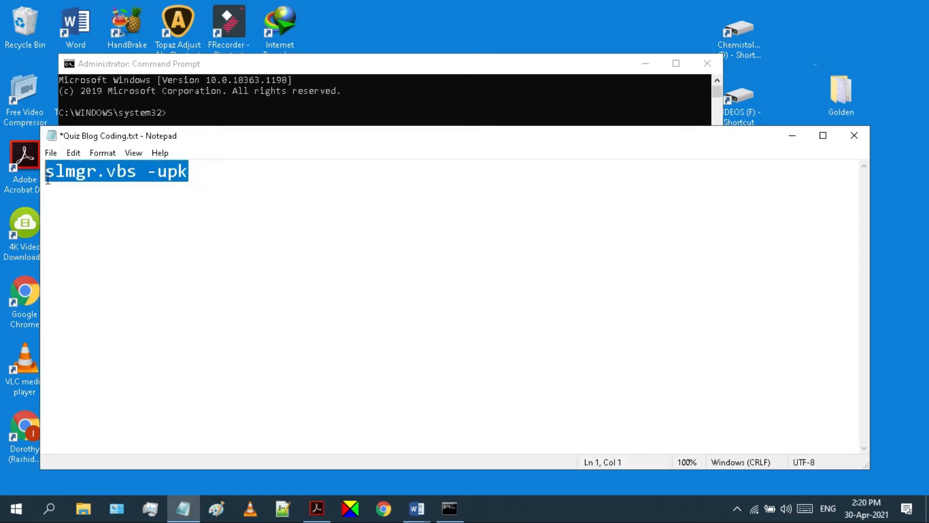
pyautogui.rightClick(116, 172)
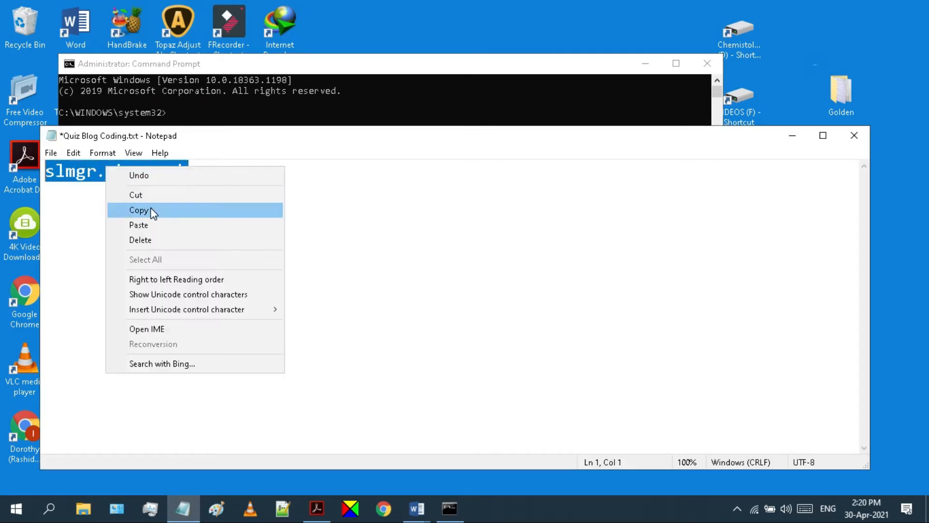
pyautogui.click(140, 209)
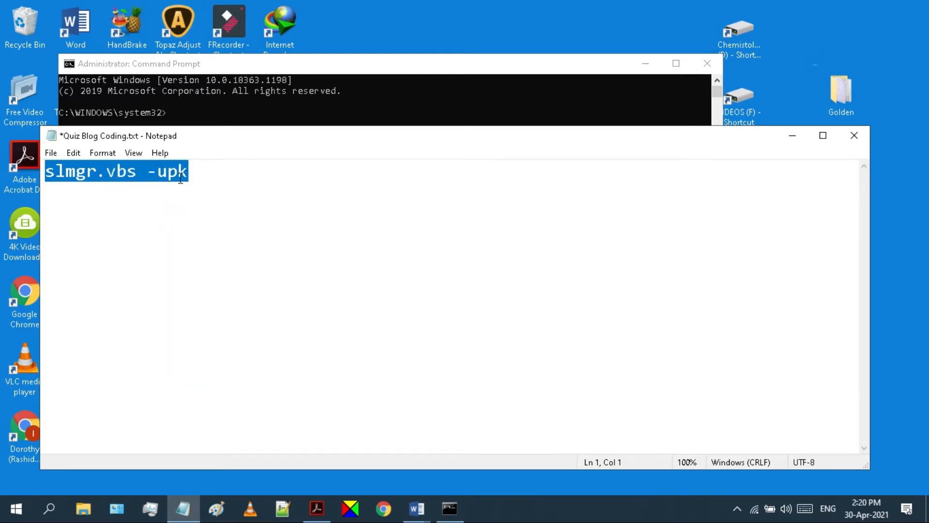
pyautogui.click(370, 70)
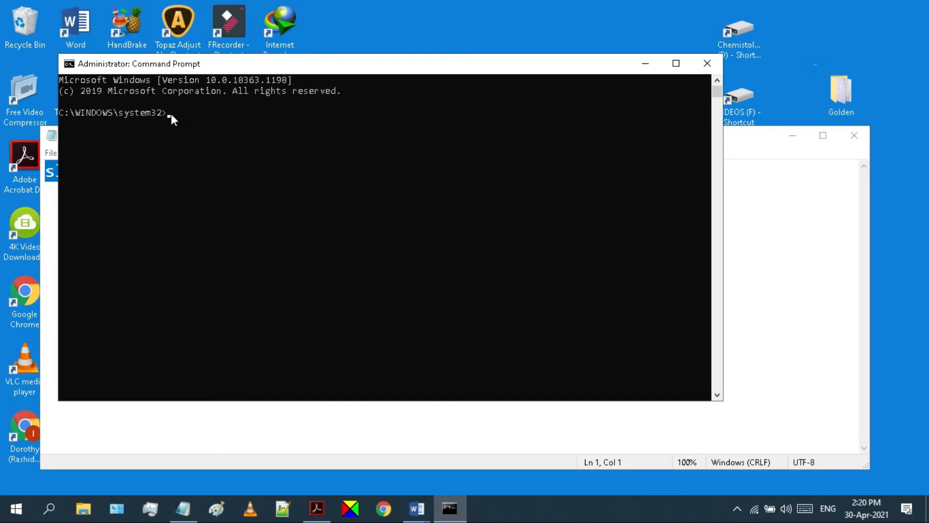
# Step: Run 'slmgr.vbs -upk', confirm the key-removal message, and close Command Prompt
pyautogui.write('slmgr.vbs -upk')
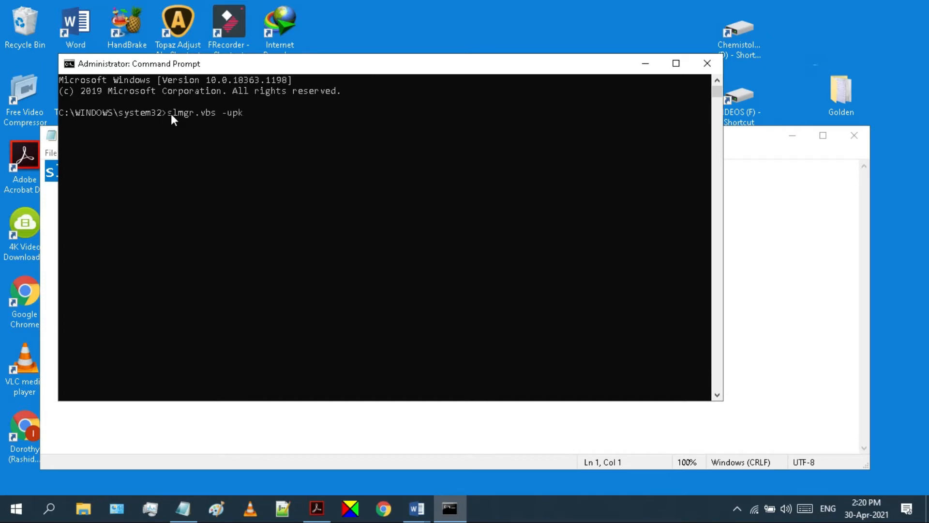
pyautogui.moveTo(436, 139)
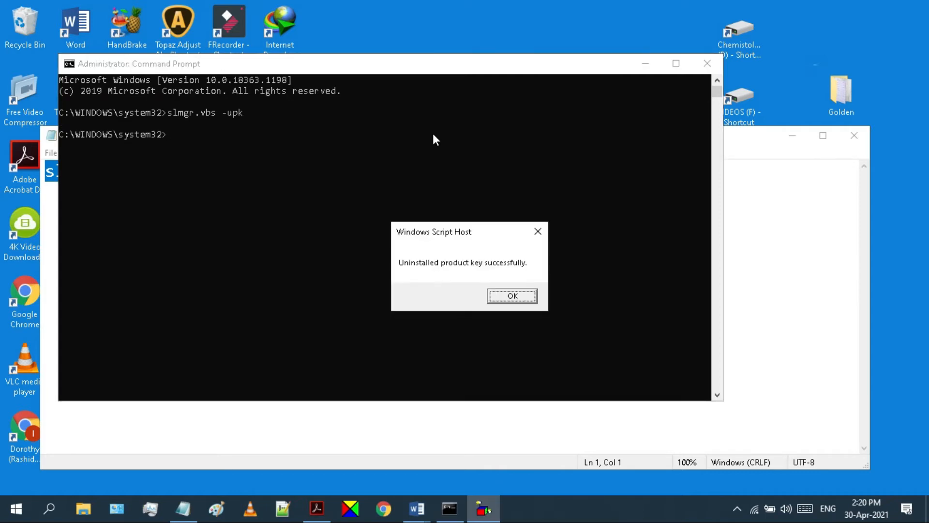
pyautogui.moveTo(491, 243)
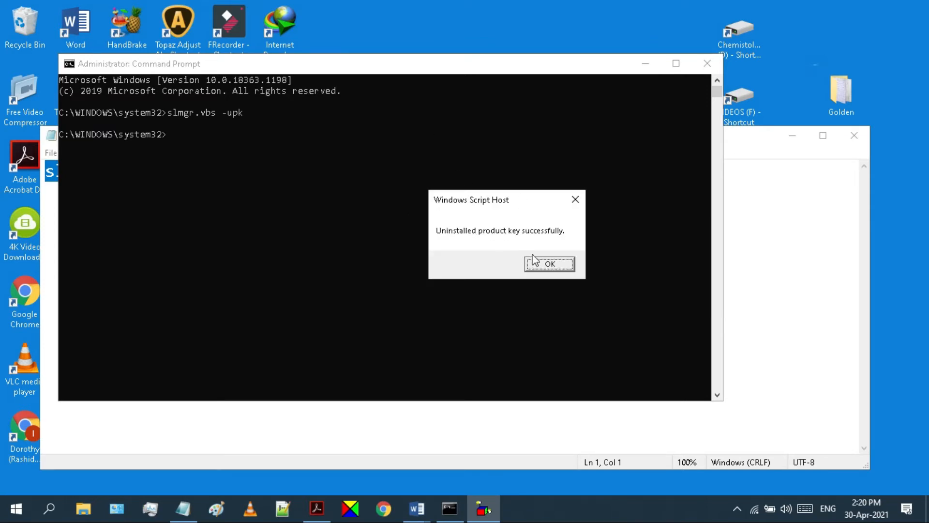
pyautogui.moveTo(571, 248)
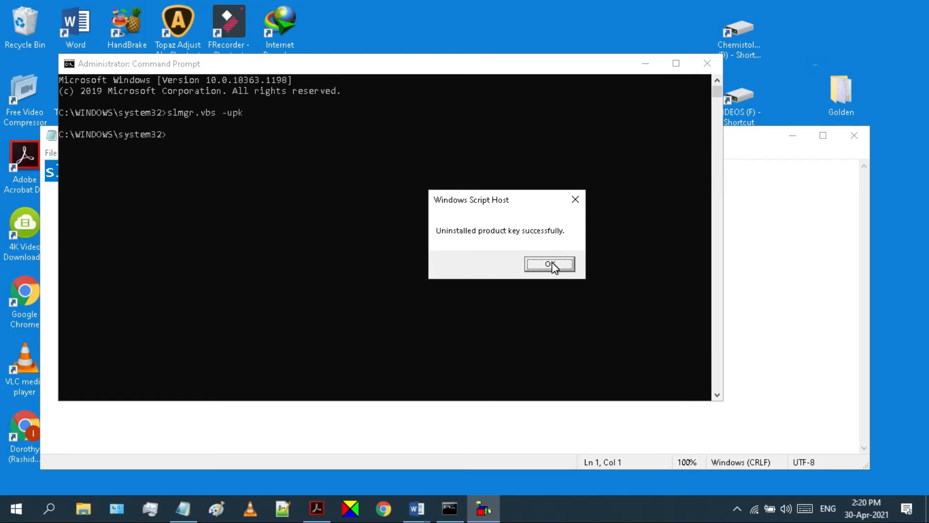
pyautogui.click(548, 264)
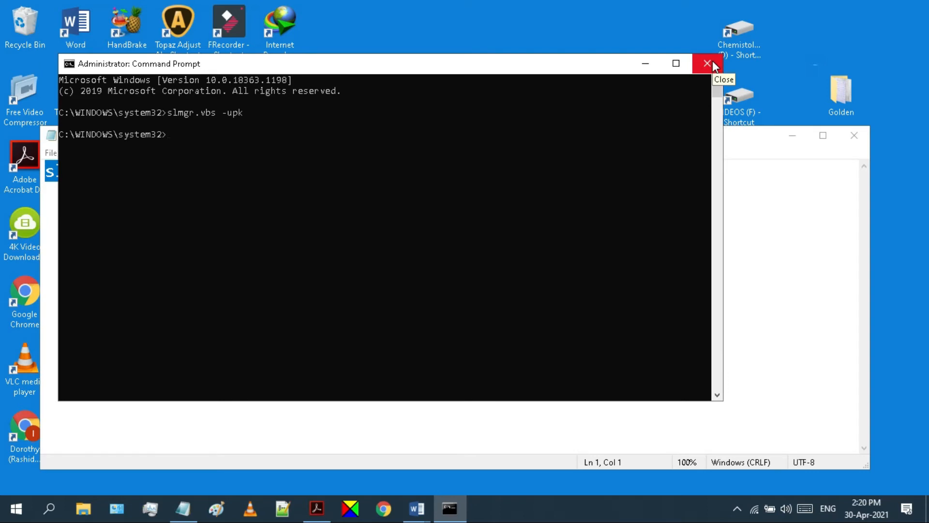
pyautogui.click(707, 64)
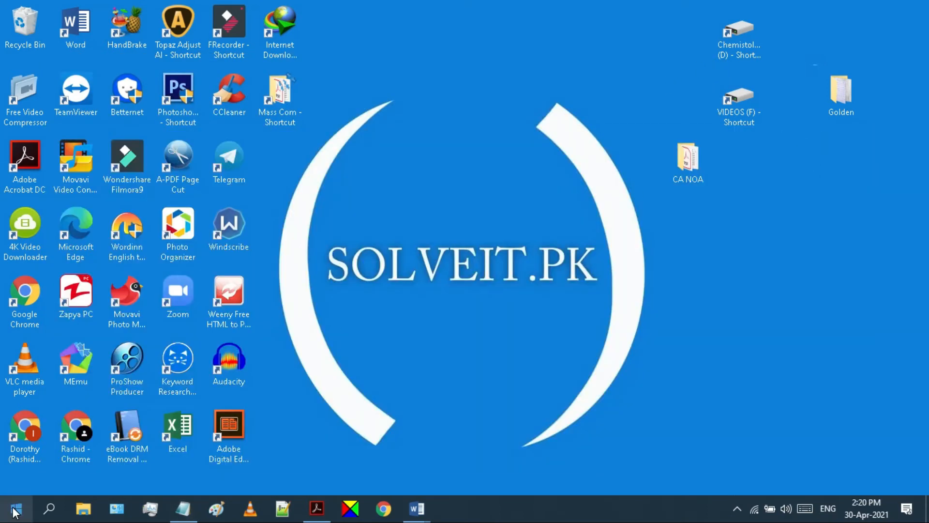
# Step: Show the Activation page reporting 'not activated' with error 0xC004F014
pyautogui.click(13, 508)
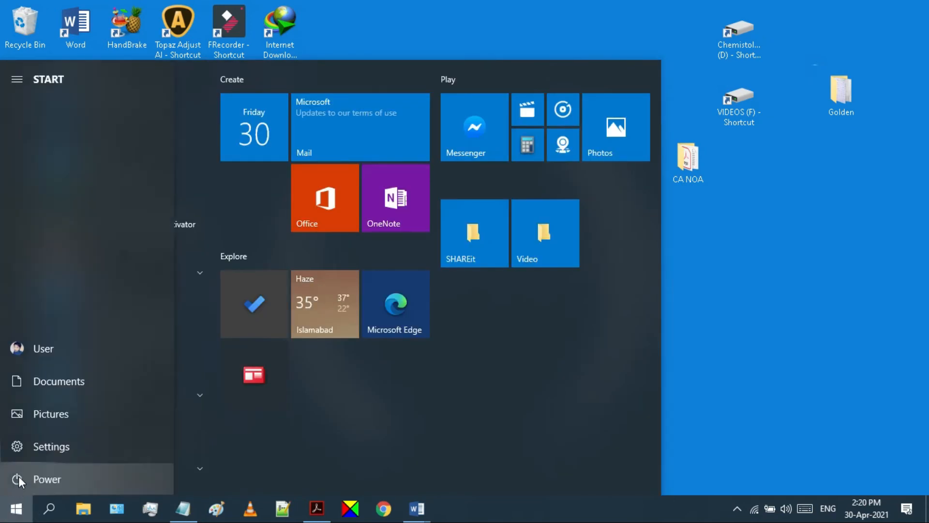
pyautogui.click(50, 446)
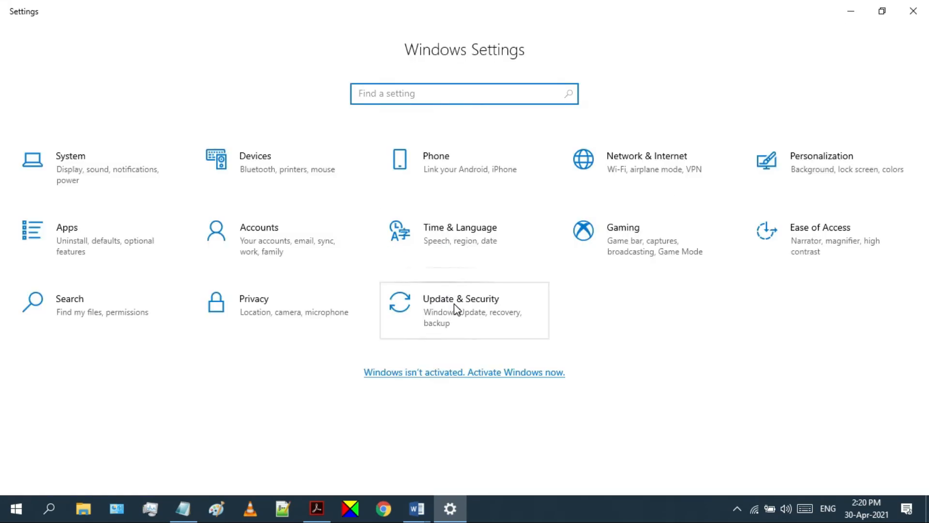
pyautogui.click(461, 310)
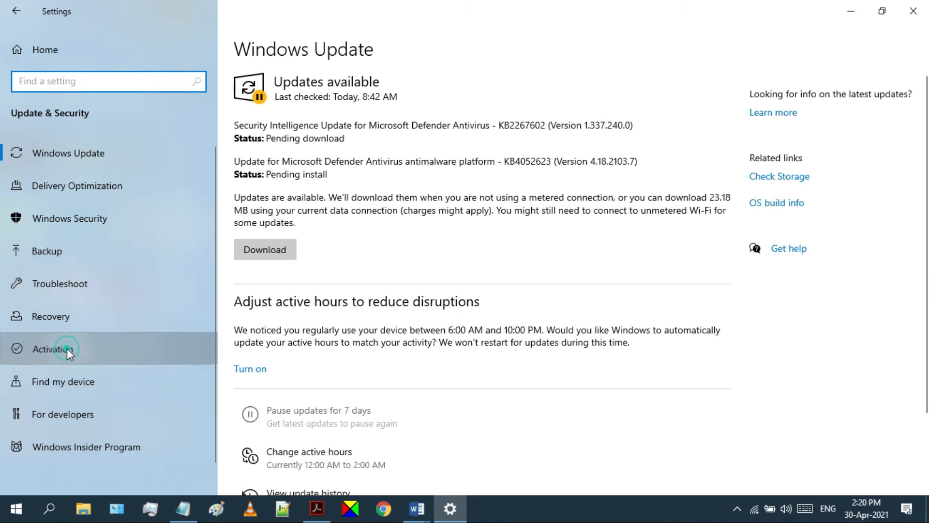
pyautogui.click(53, 348)
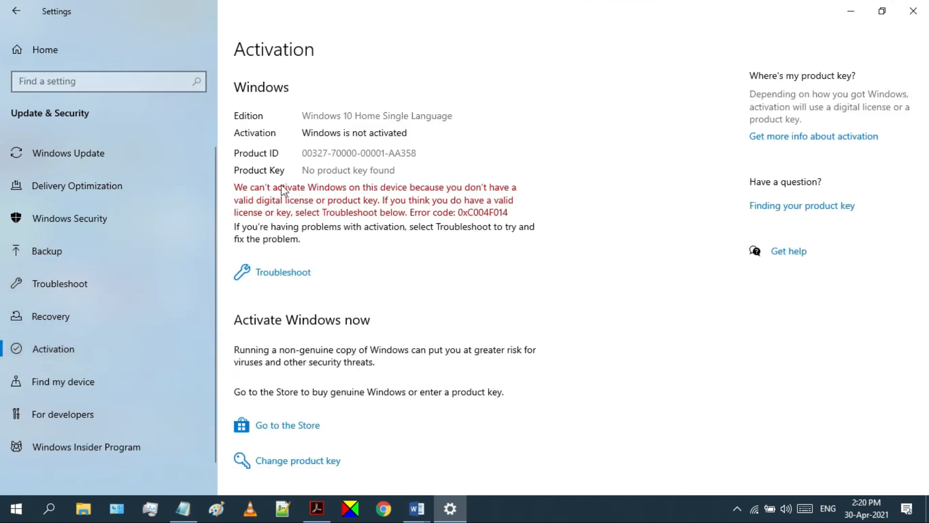
pyautogui.moveTo(386, 139)
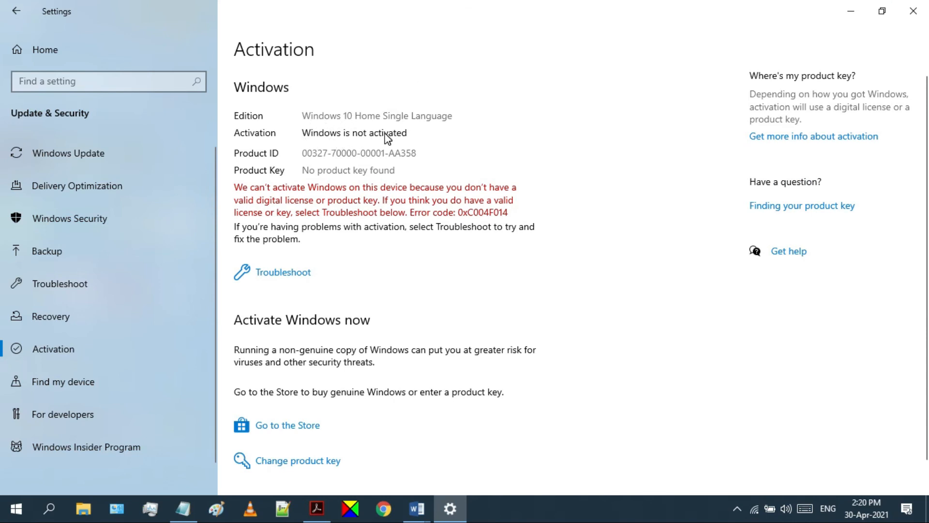
pyautogui.moveTo(368, 142)
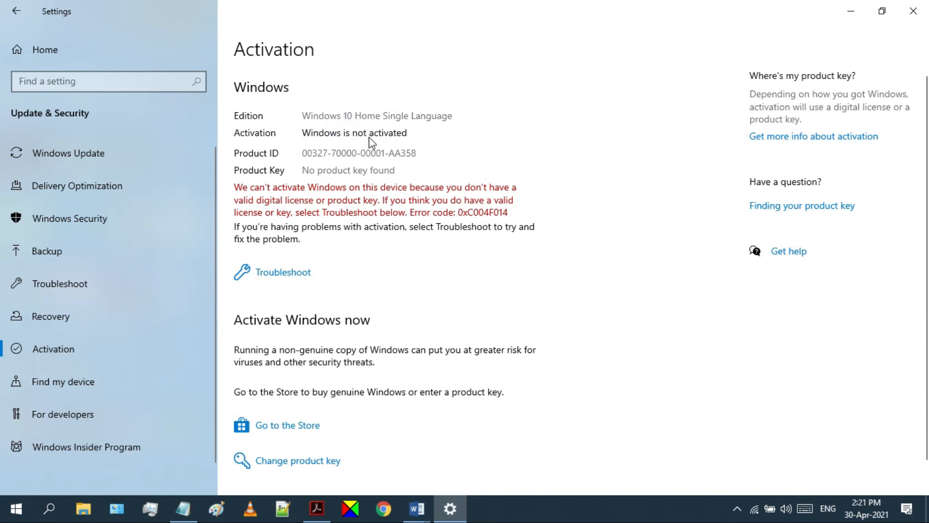
pyautogui.moveTo(345, 147)
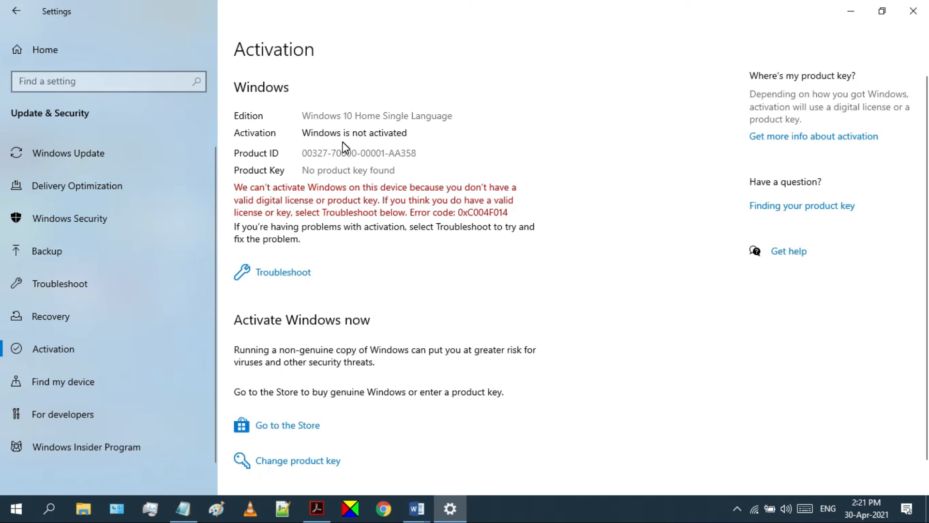
pyautogui.moveTo(375, 143)
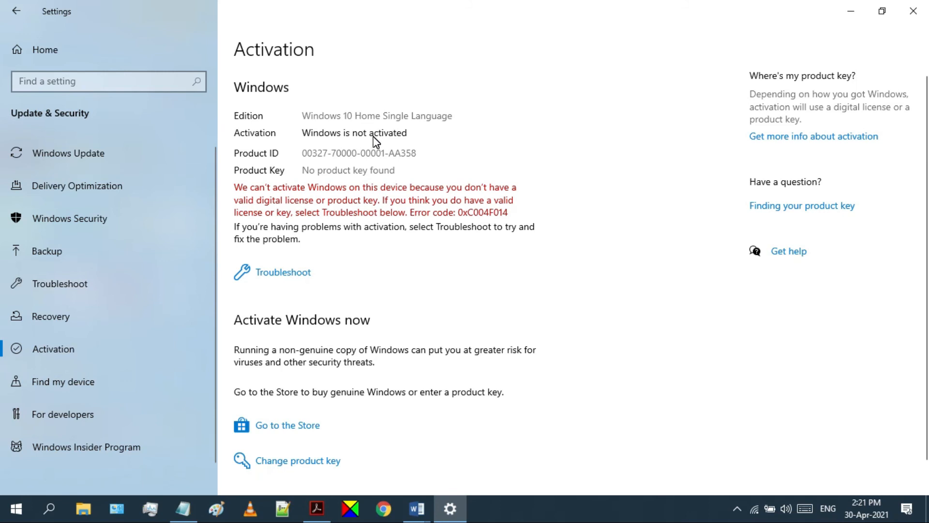
pyautogui.moveTo(914, 11)
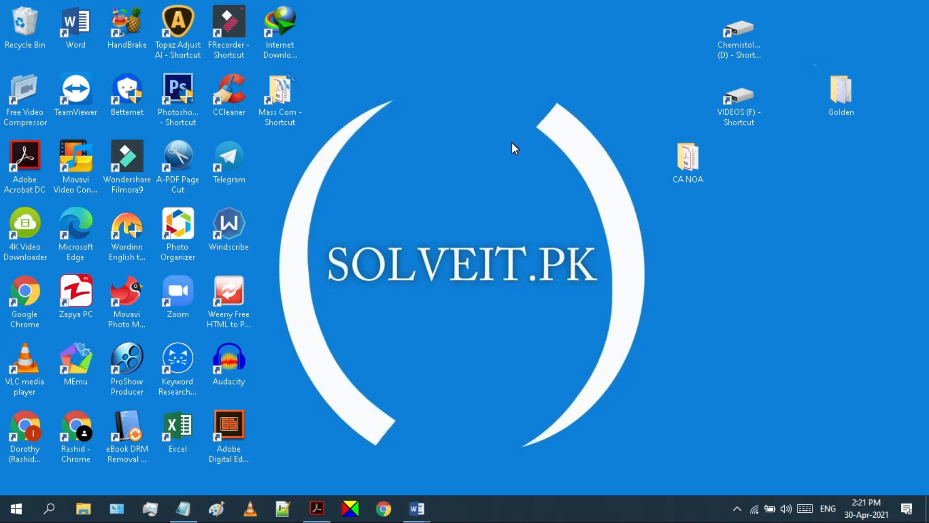
pyautogui.moveTo(3, 6)
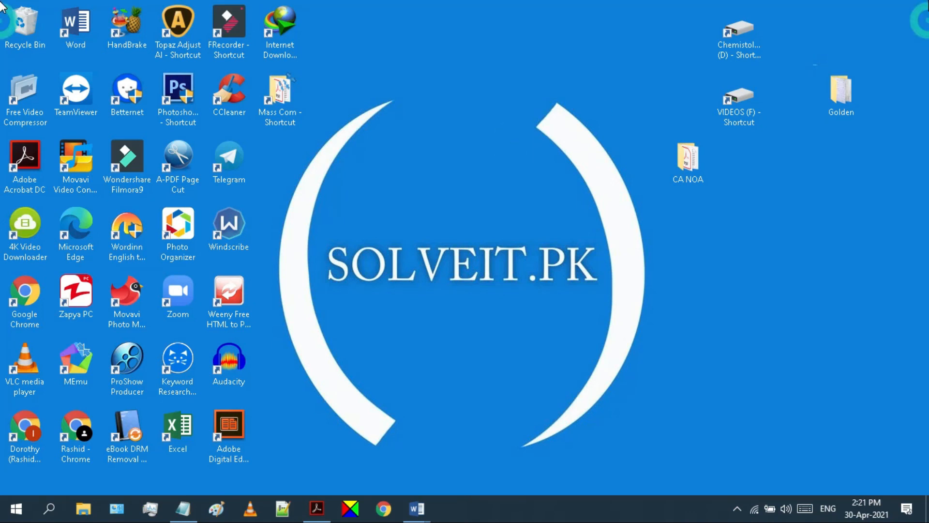